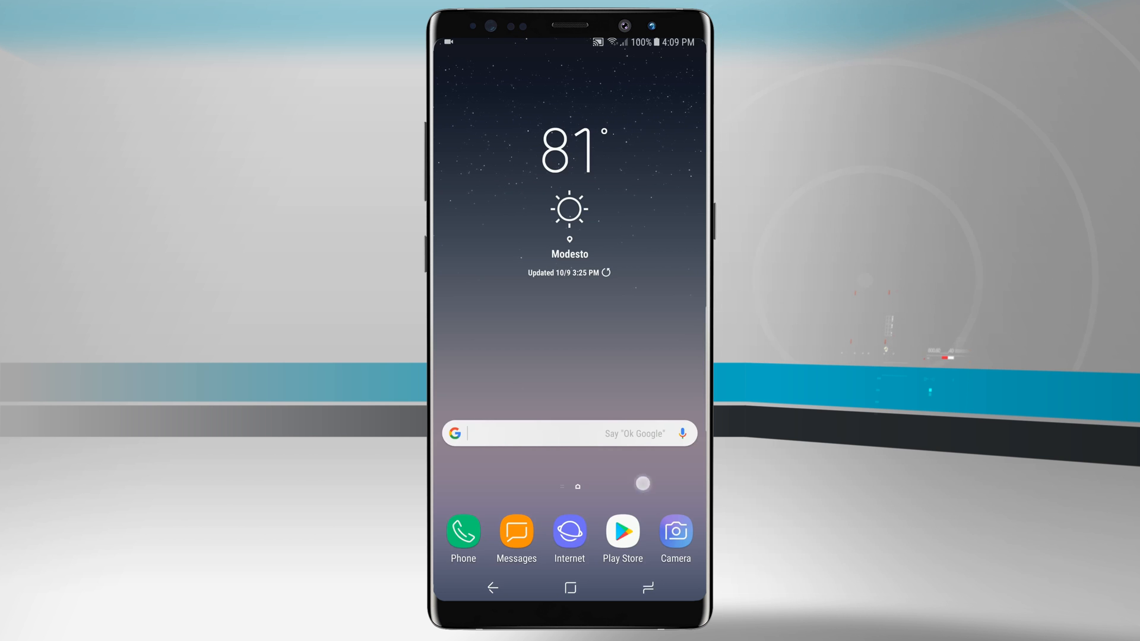
- Swipe up from the home screen to show the full Apps grid
{"action": "scroll", "scroll_direction": "up", "scroll_amount": 3}
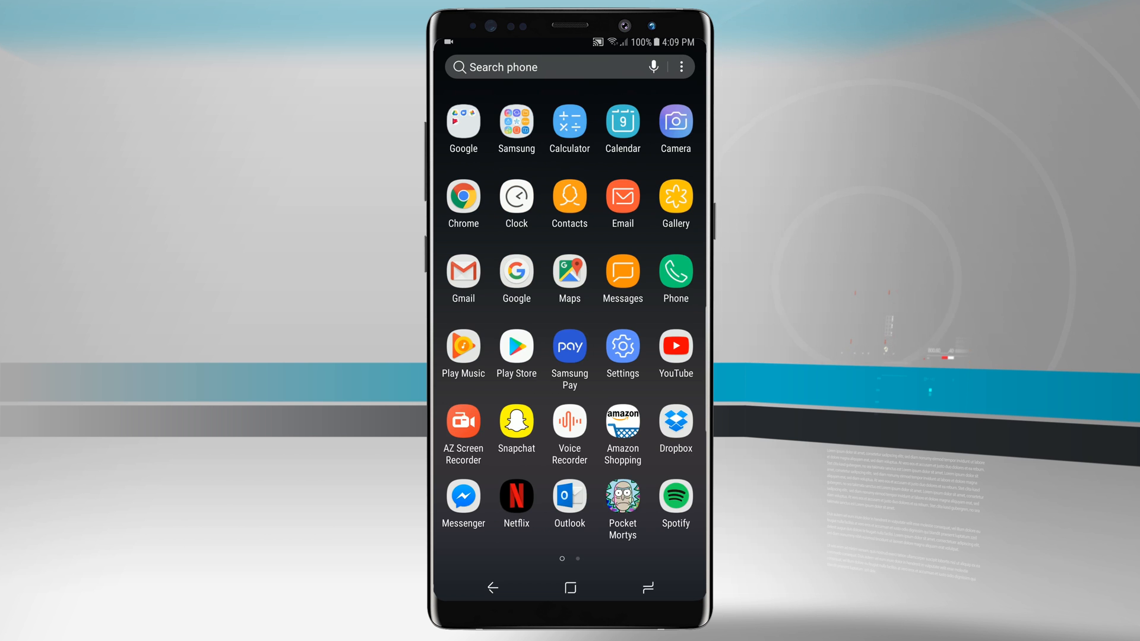
- Sort the drawer's apps into alphabetical order from the options menu
{"action": "left_click", "coordinate": [680, 67]}
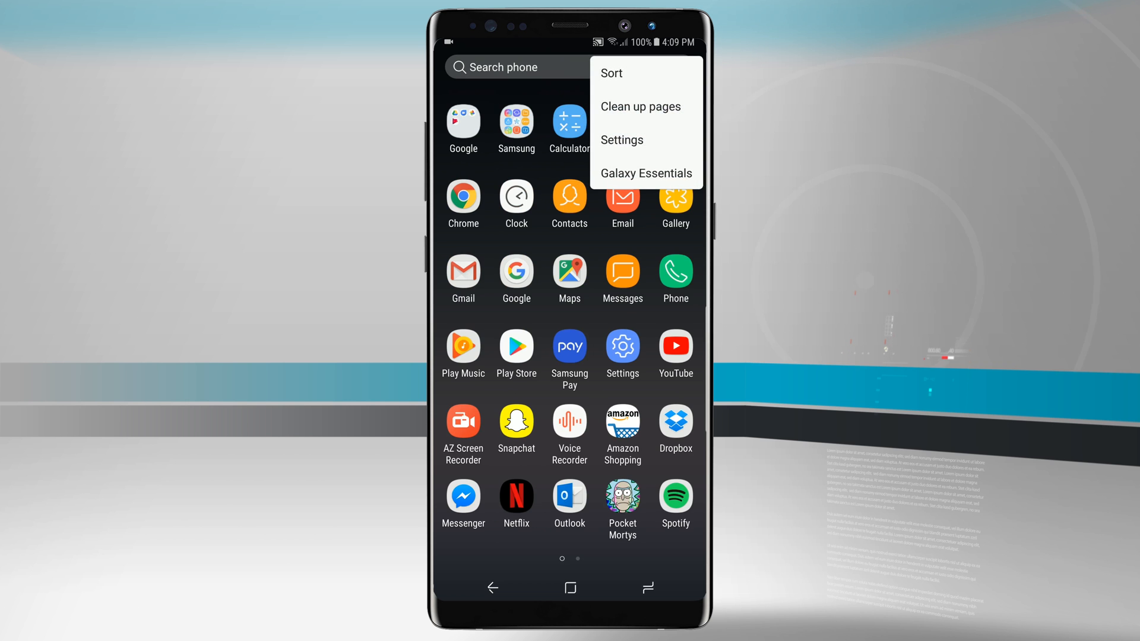
{"action": "left_click", "coordinate": [611, 72]}
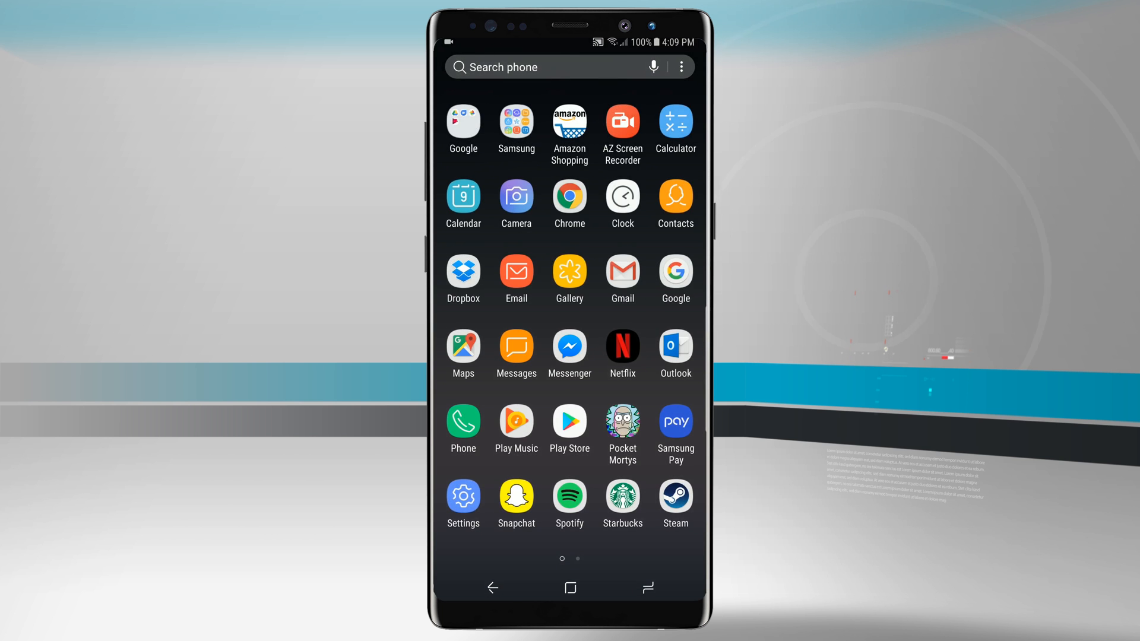
{"action": "scroll", "scroll_direction": "left", "scroll_amount": 3}
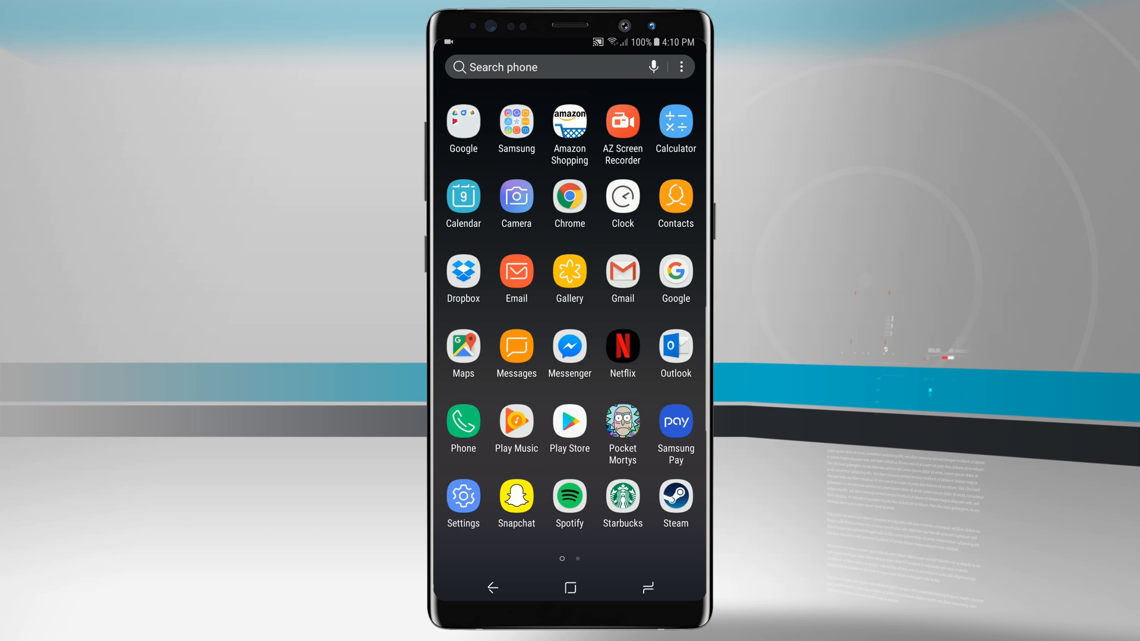
- Switch to custom order and move Pocket Mortys up into the second row
{"action": "left_click", "coordinate": [679, 66]}
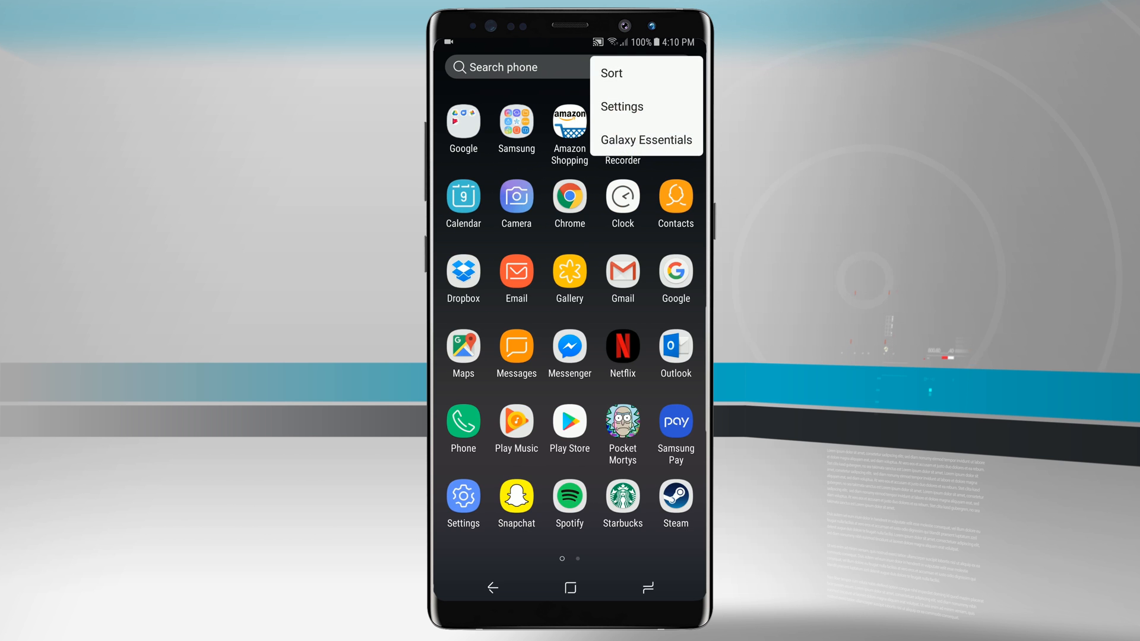
{"action": "left_click", "coordinate": [610, 73]}
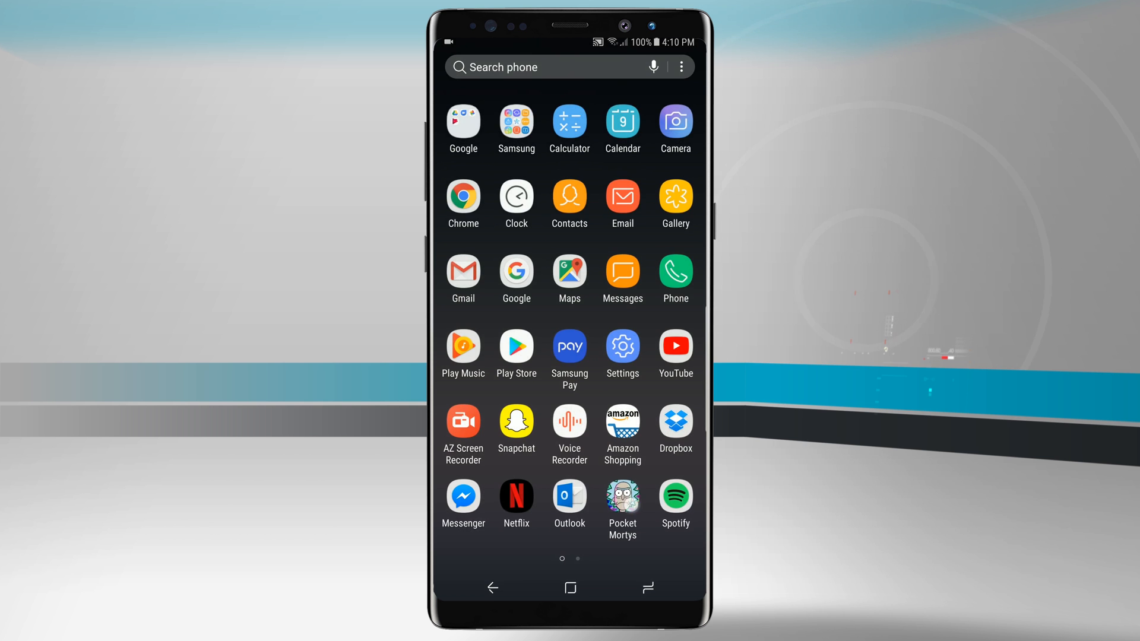
{"action": "left_click_drag", "start_coordinate": [621, 504], "coordinate": [515, 278]}
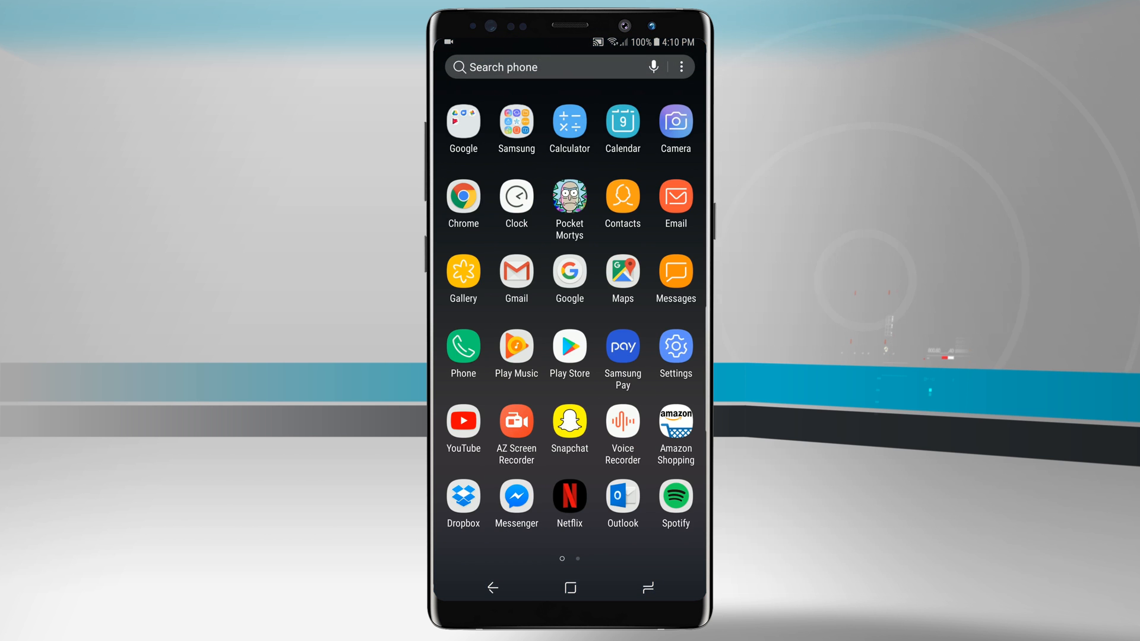
- Return the apps to alphabetical order and bring the options menu back up
{"action": "left_click", "coordinate": [680, 67]}
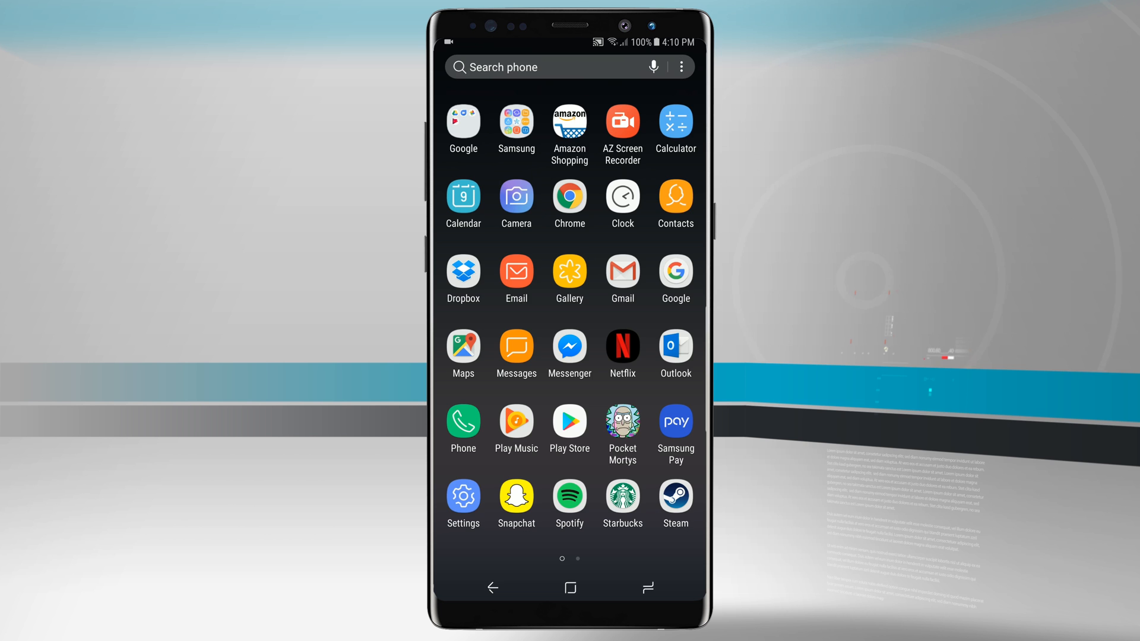
{"action": "scroll", "scroll_direction": "left", "scroll_amount": 3}
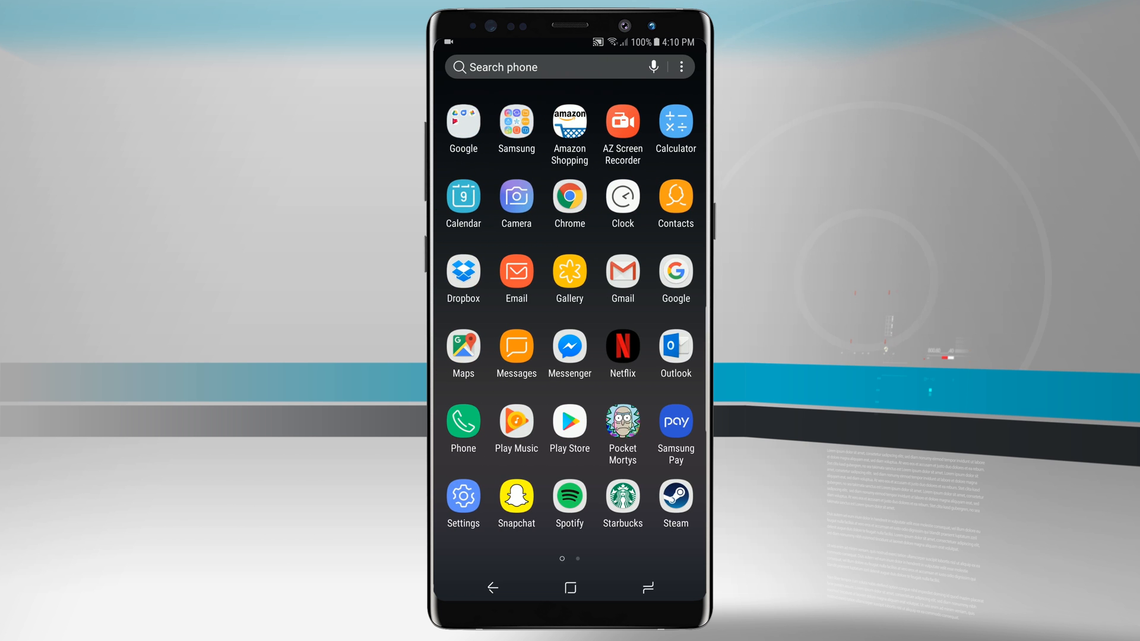
{"action": "left_click", "coordinate": [679, 67]}
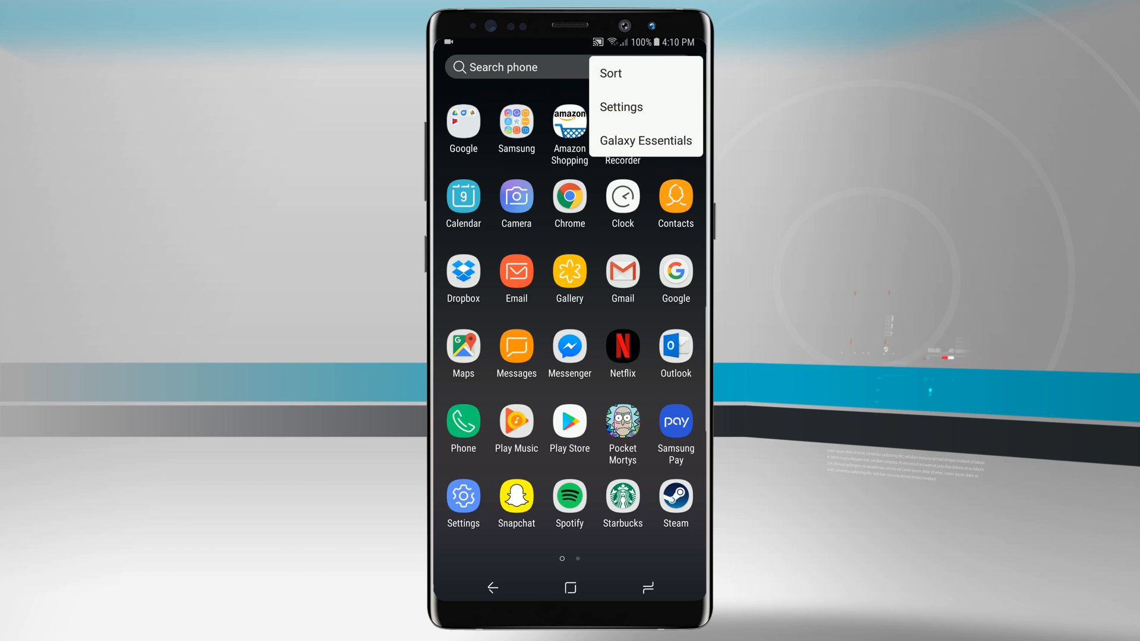
- Pick a new Apps screen grid size in the drawer settings
{"action": "left_click", "coordinate": [621, 107]}
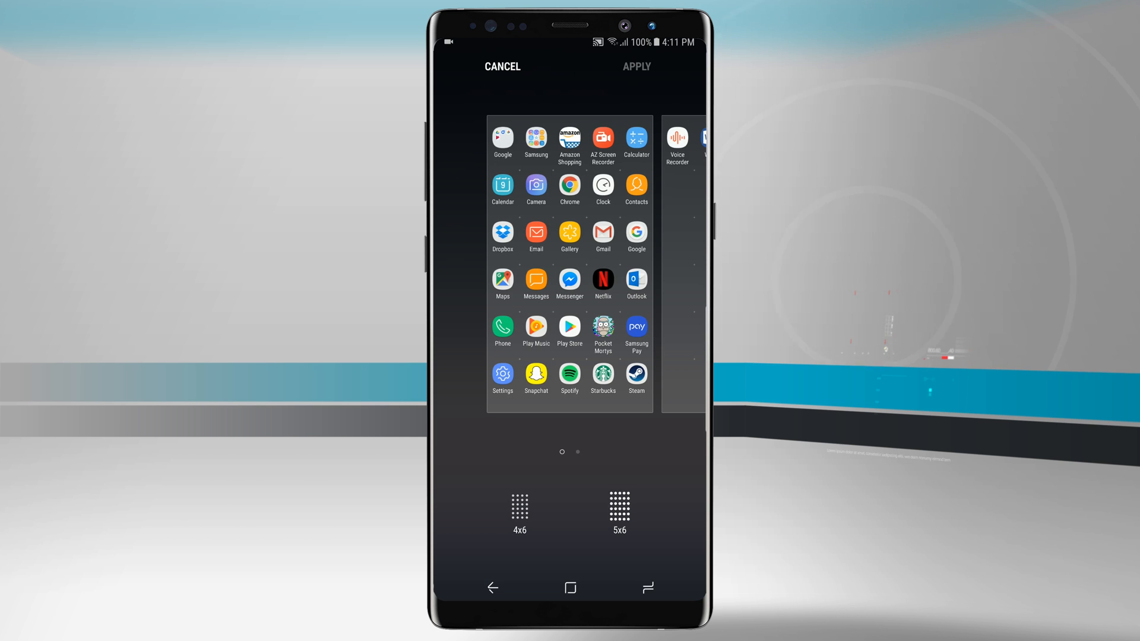
{"action": "left_click", "coordinate": [491, 586]}
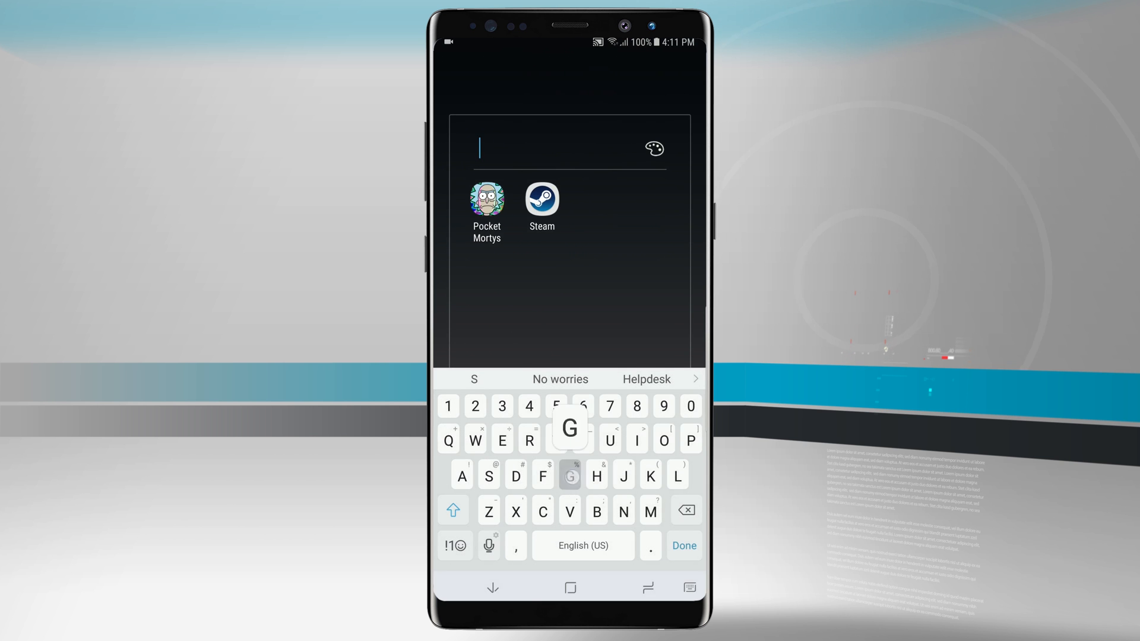
- Name the new Pocket Mortys and Steam folder 'Games' and close it
{"action": "type", "text": "Games"}
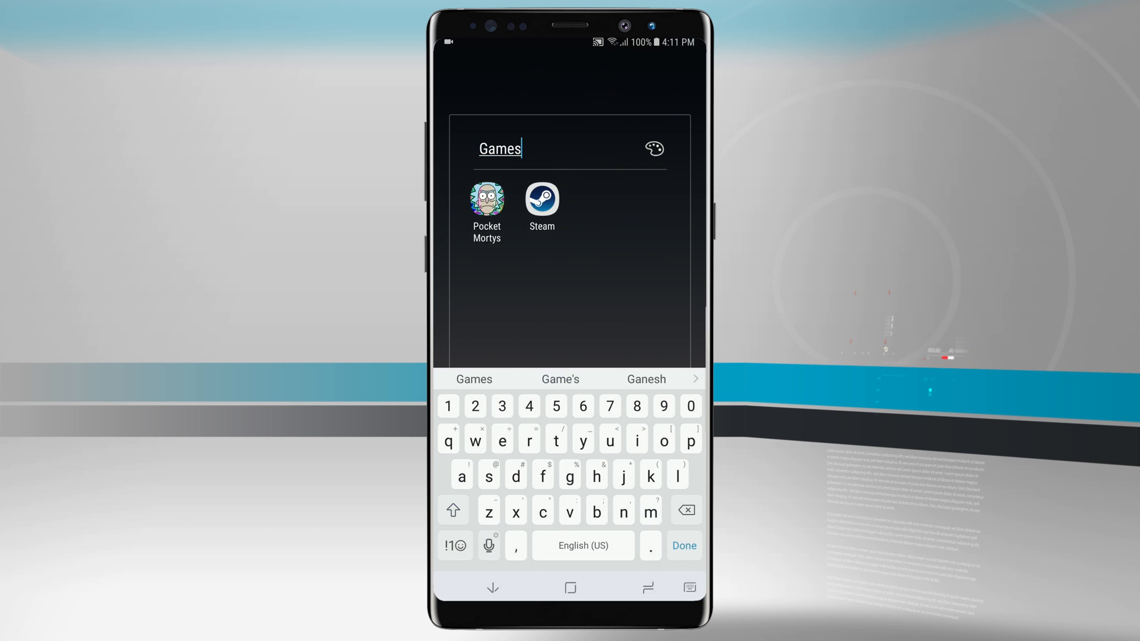
{"action": "left_click", "coordinate": [681, 545]}
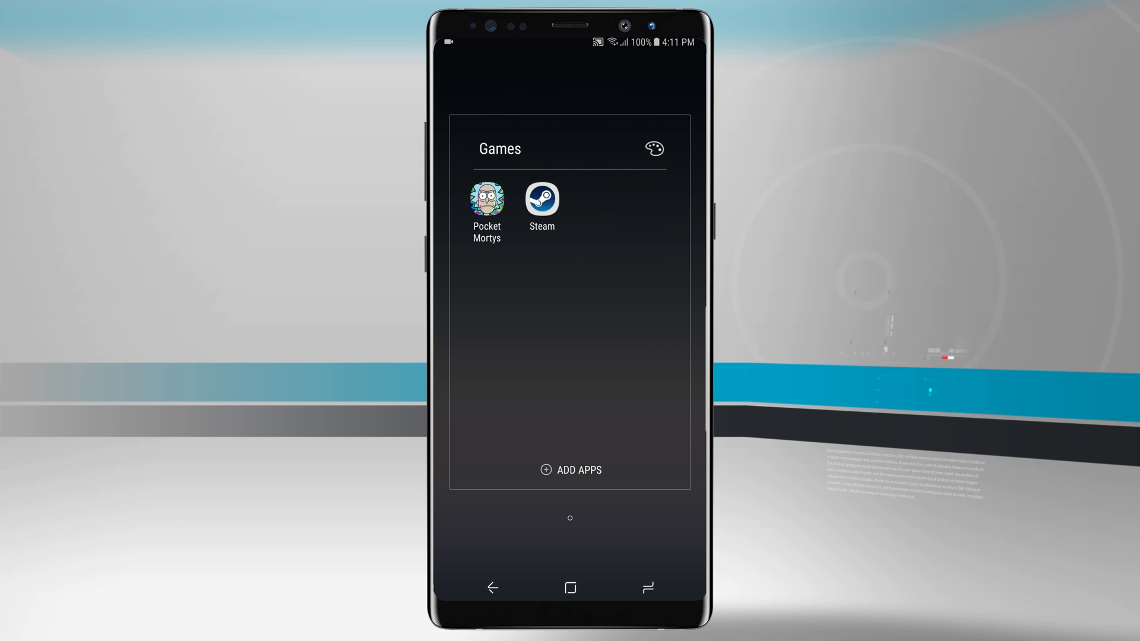
{"action": "left_click", "coordinate": [651, 149]}
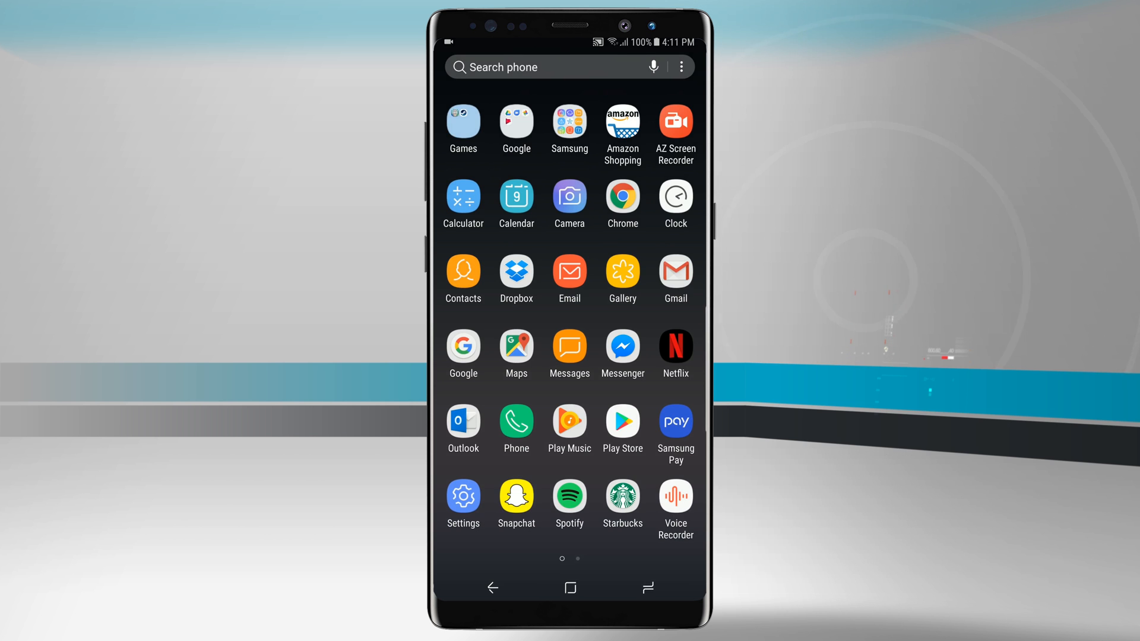
{"action": "left_click", "coordinate": [679, 66]}
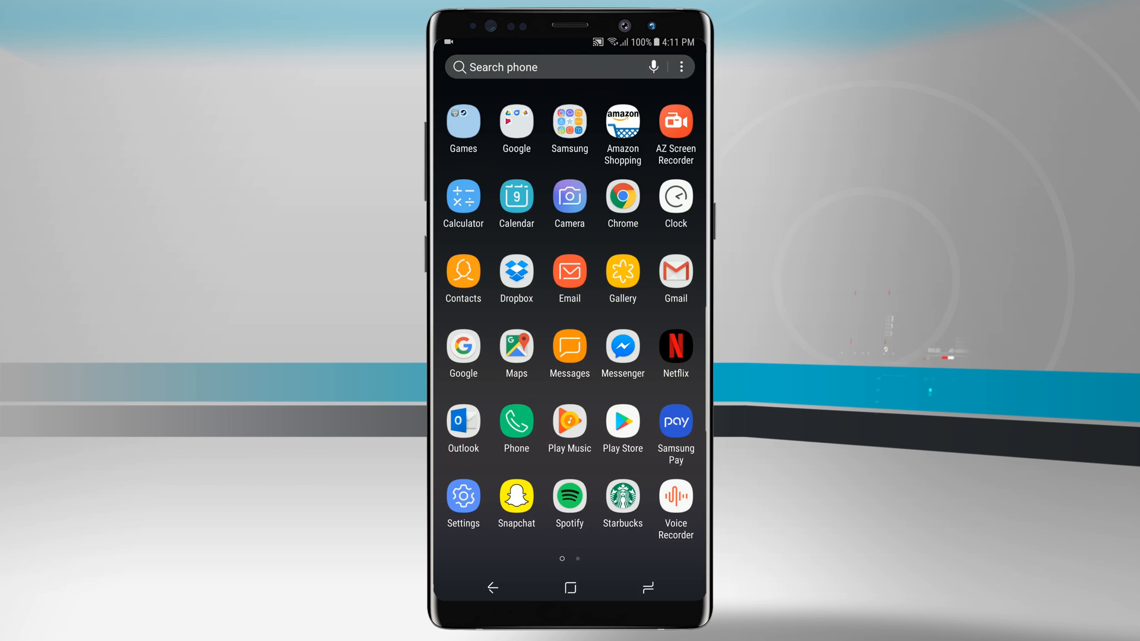
- Delete the Games folder, confirming so its apps return to the grid
{"action": "left_click", "coordinate": [679, 66]}
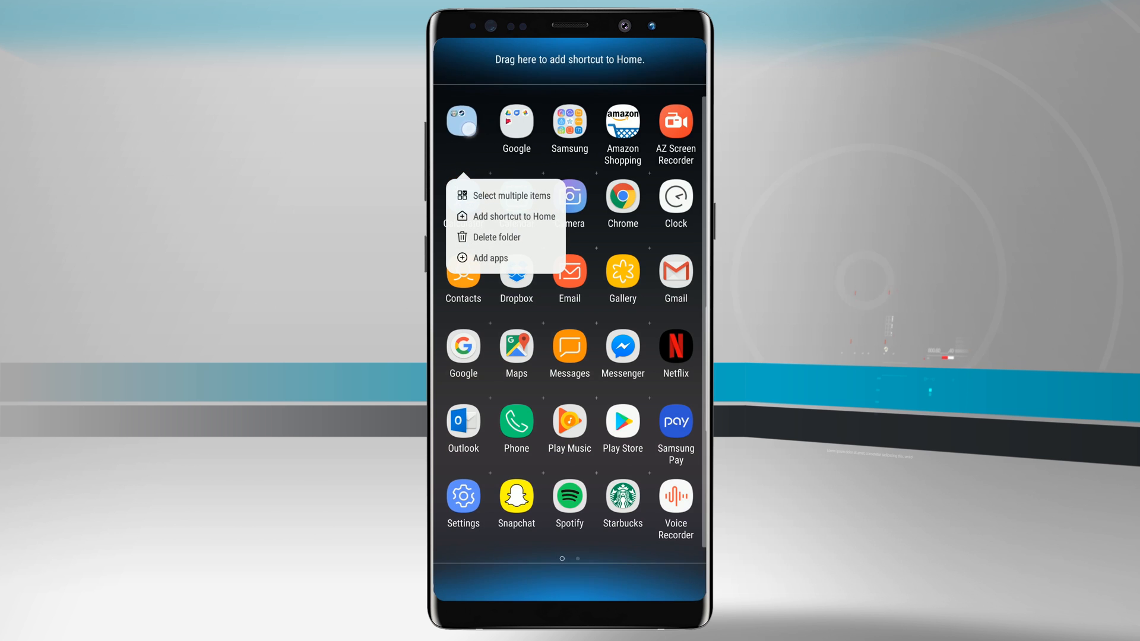
{"action": "left_click", "coordinate": [496, 238]}
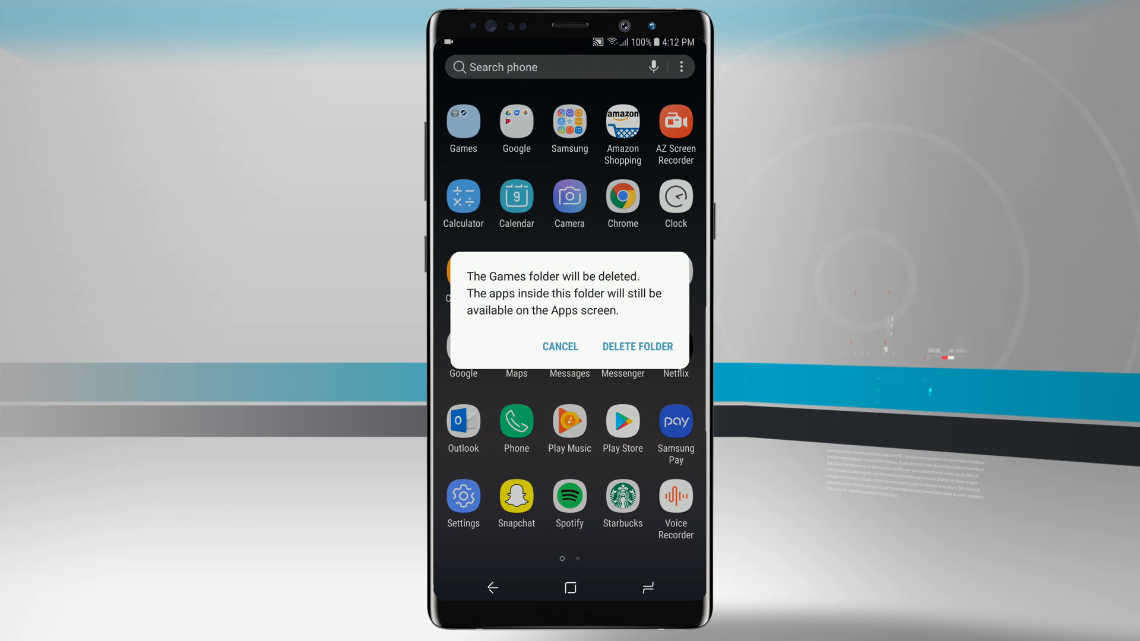
{"action": "left_click", "coordinate": [636, 346]}
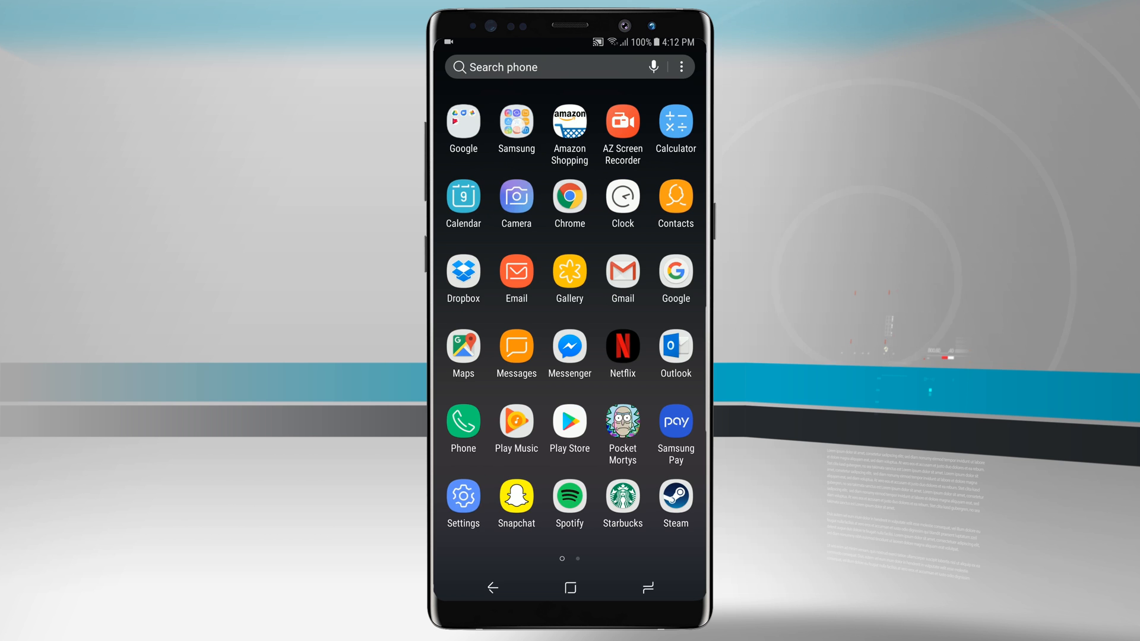
- Select Chrome, Clock, Duo, Email and Galaxy Apps and create a folder holding them
{"action": "left_click", "coordinate": [516, 121]}
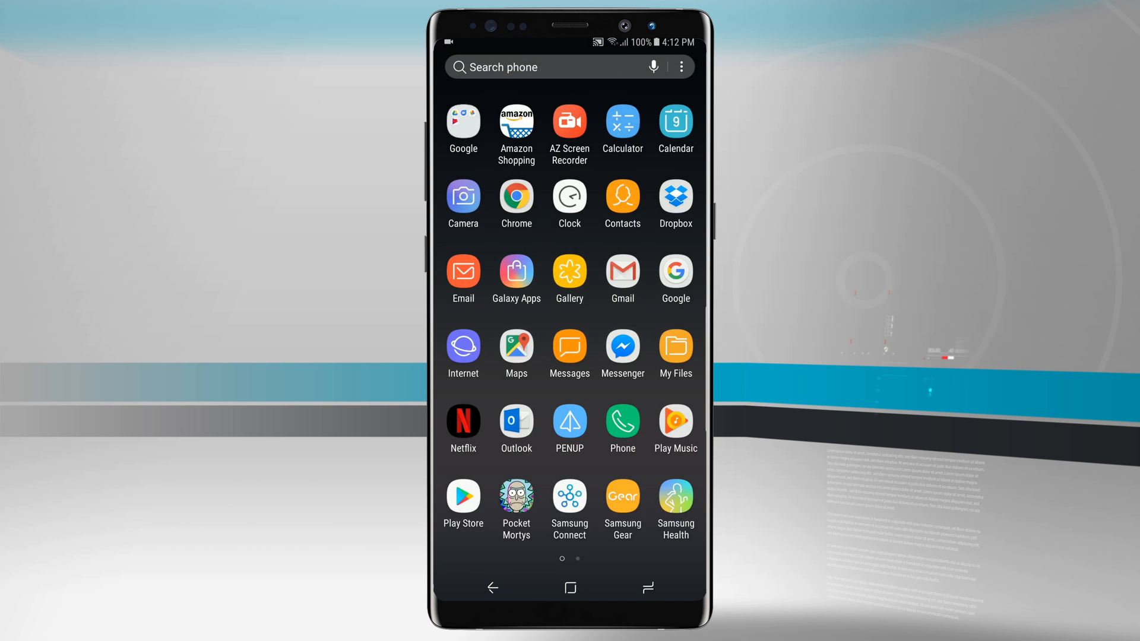
{"action": "left_click", "coordinate": [462, 123]}
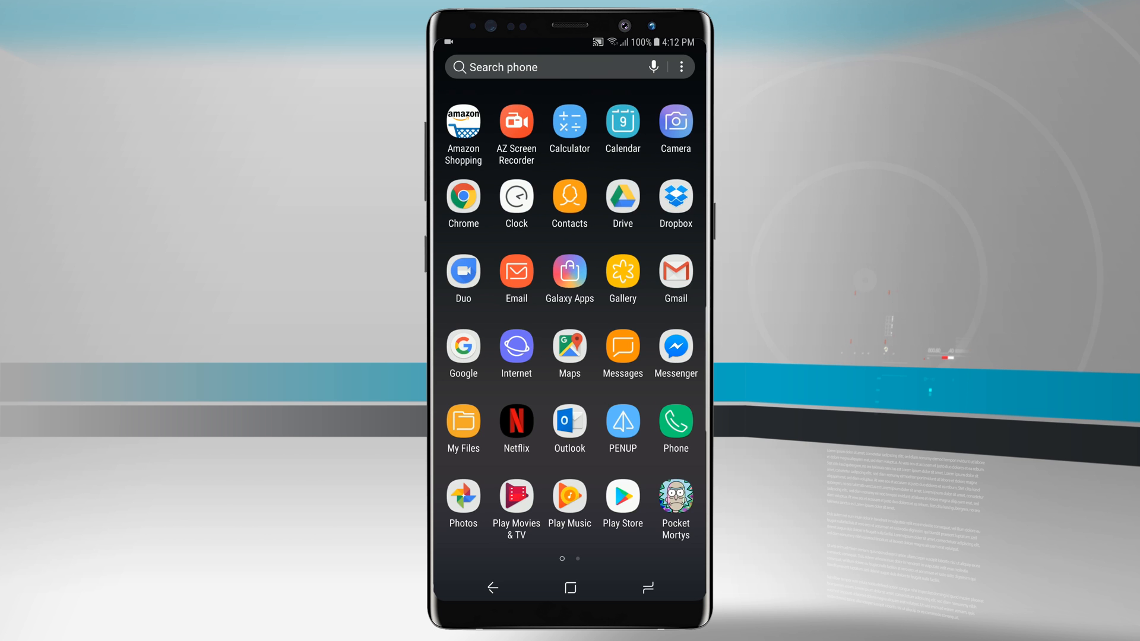
{"action": "left_click", "coordinate": [569, 278]}
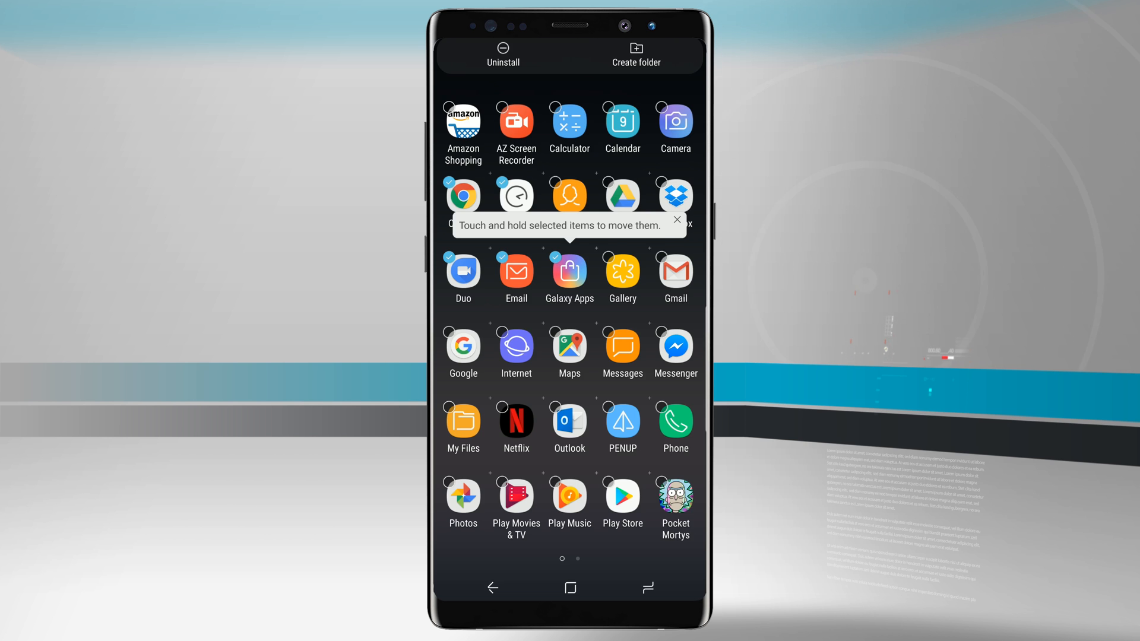
{"action": "left_click", "coordinate": [676, 219]}
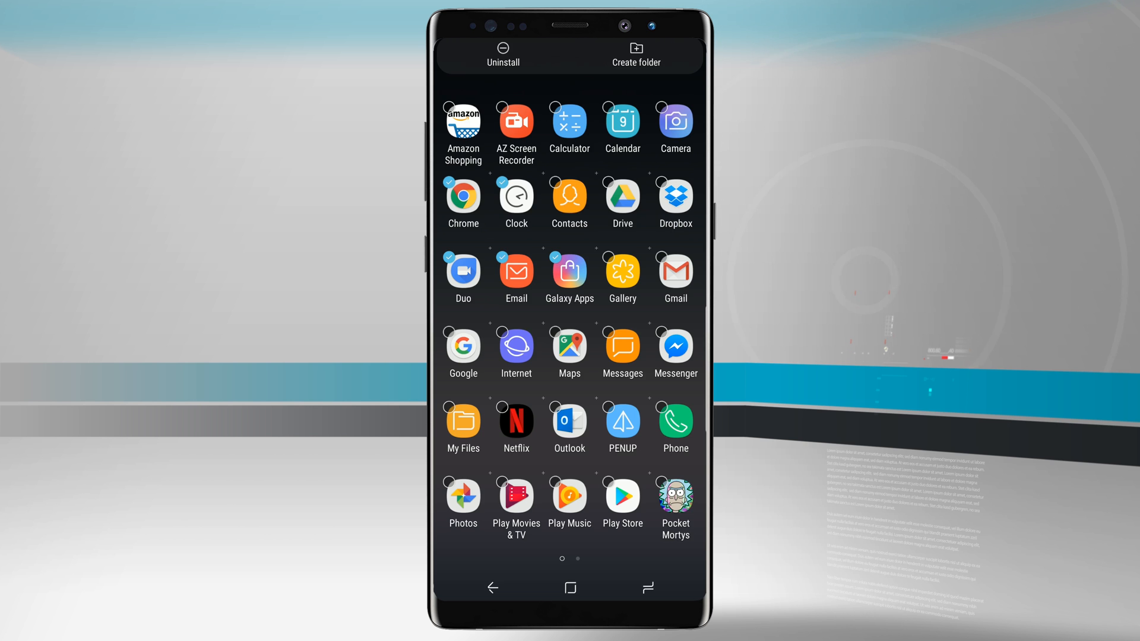
{"action": "left_click", "coordinate": [635, 55]}
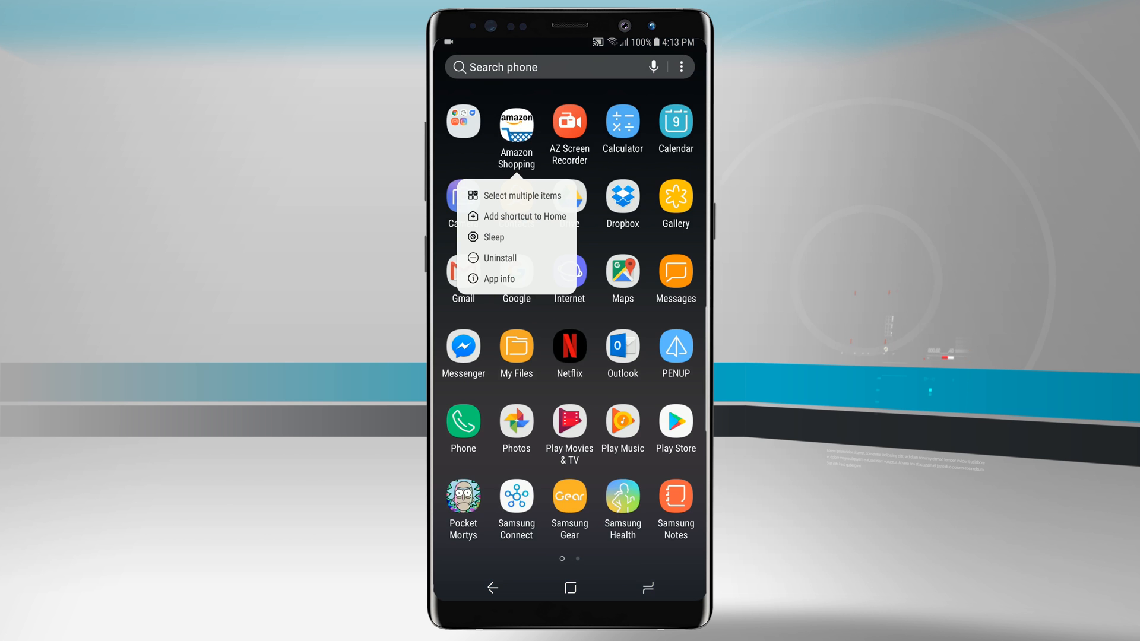
- Start the phone search from the drawer's Search phone bar
{"action": "left_click", "coordinate": [499, 277]}
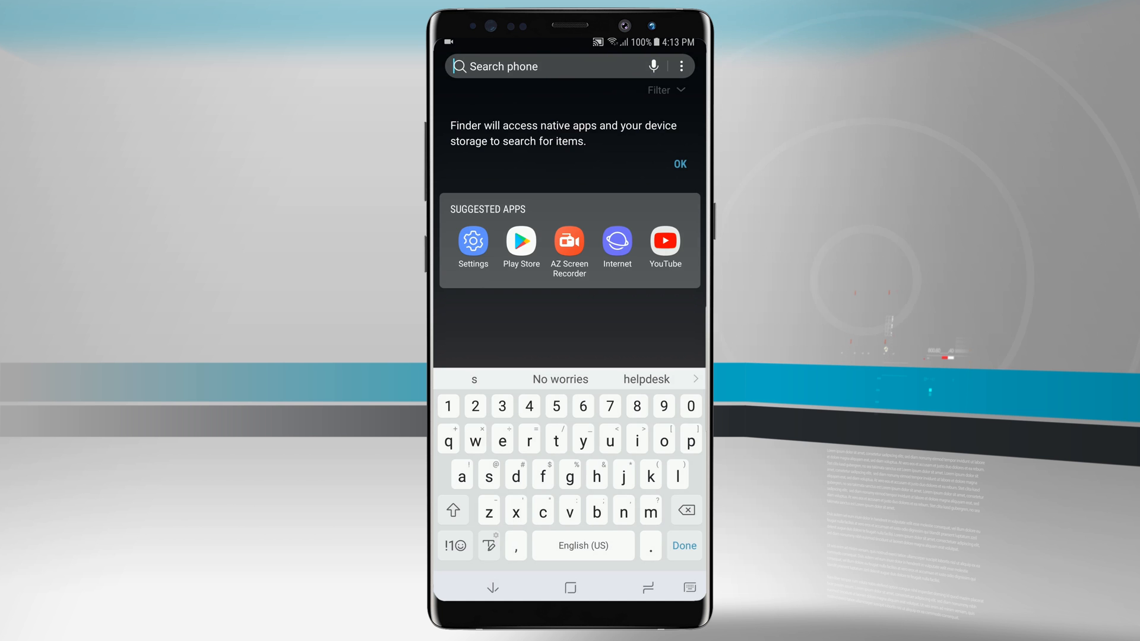
- Acknowledge the Finder notice, expand the search filters, then back out to the apps
{"action": "left_click", "coordinate": [679, 164]}
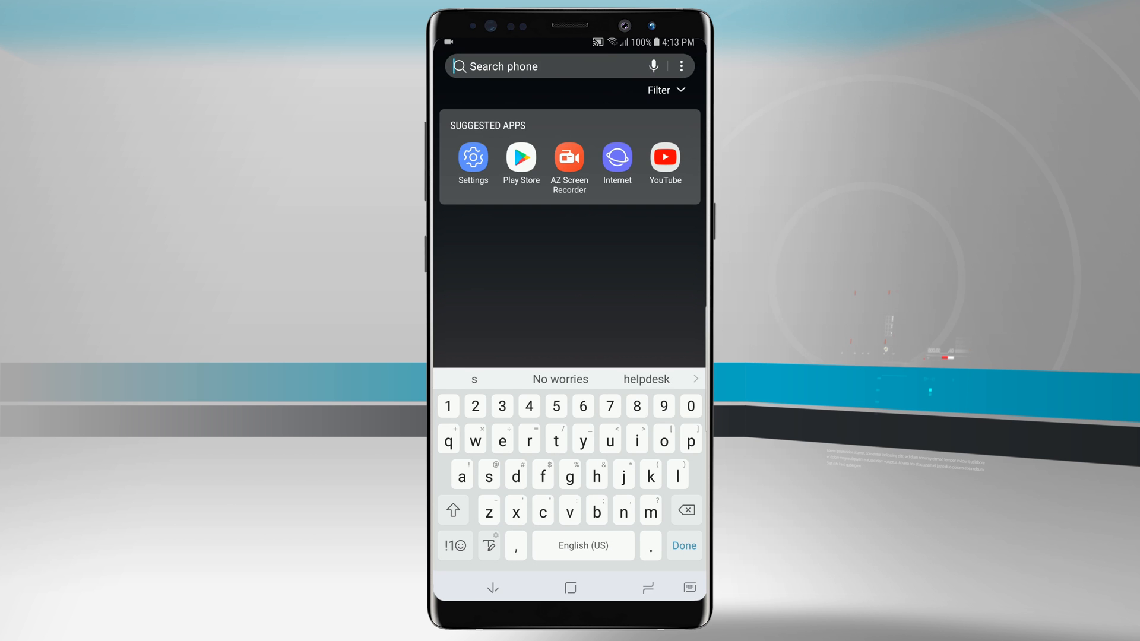
{"action": "left_click", "coordinate": [665, 89]}
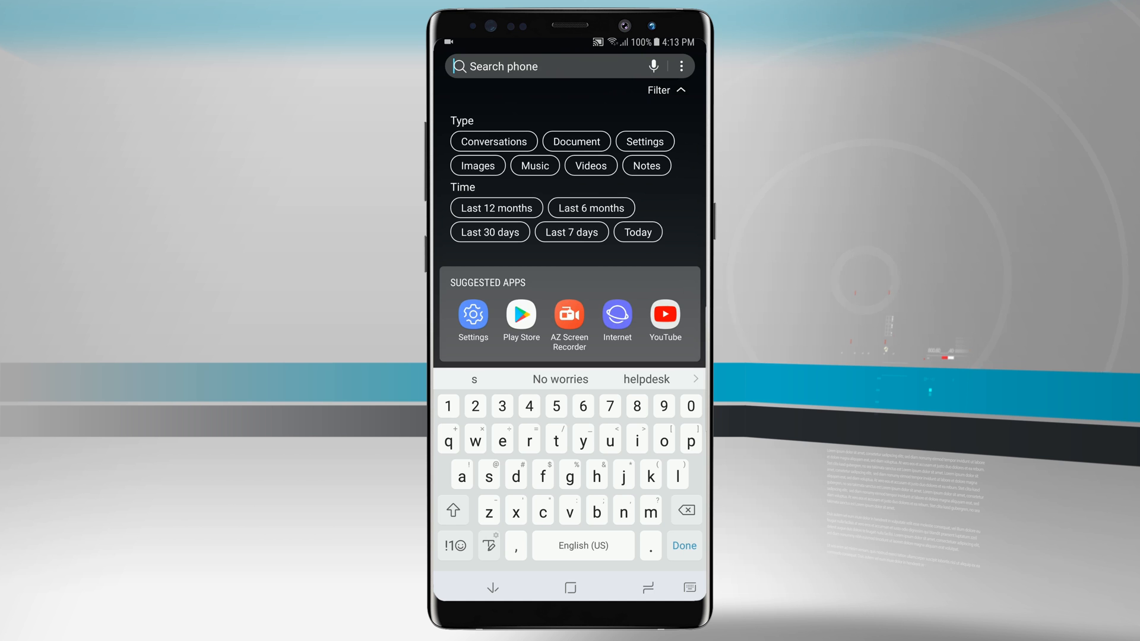
{"action": "left_click", "coordinate": [666, 89]}
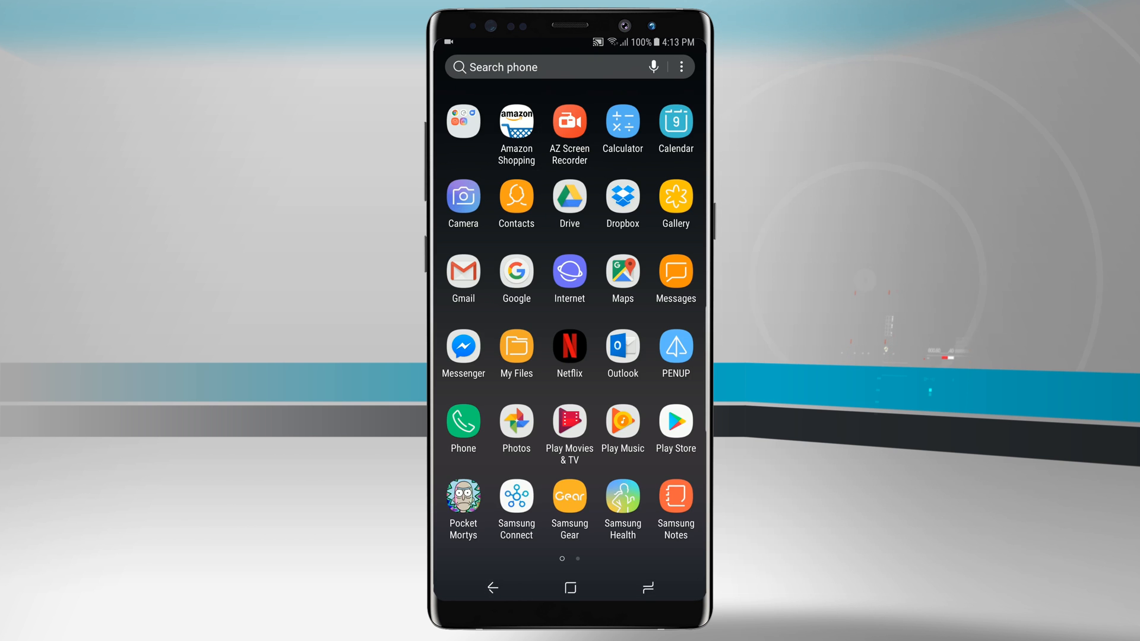
{"action": "left_click", "coordinate": [680, 67]}
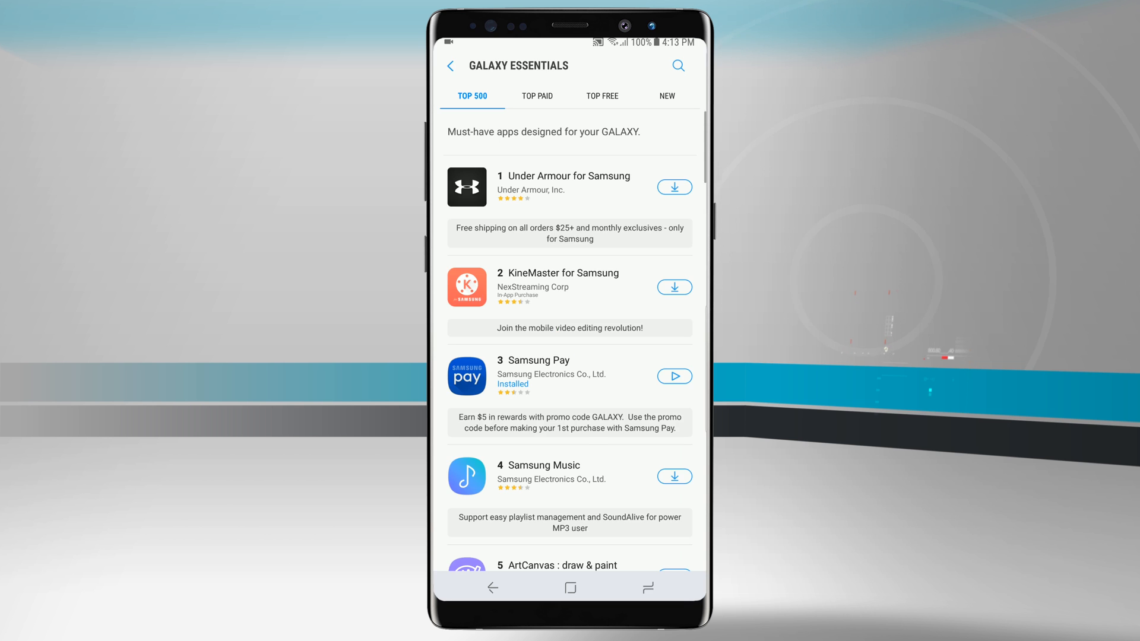
- Scroll down through the Top 500 list to apps like Car mode, then back up
{"action": "scroll", "scroll_direction": "down", "scroll_amount": 3}
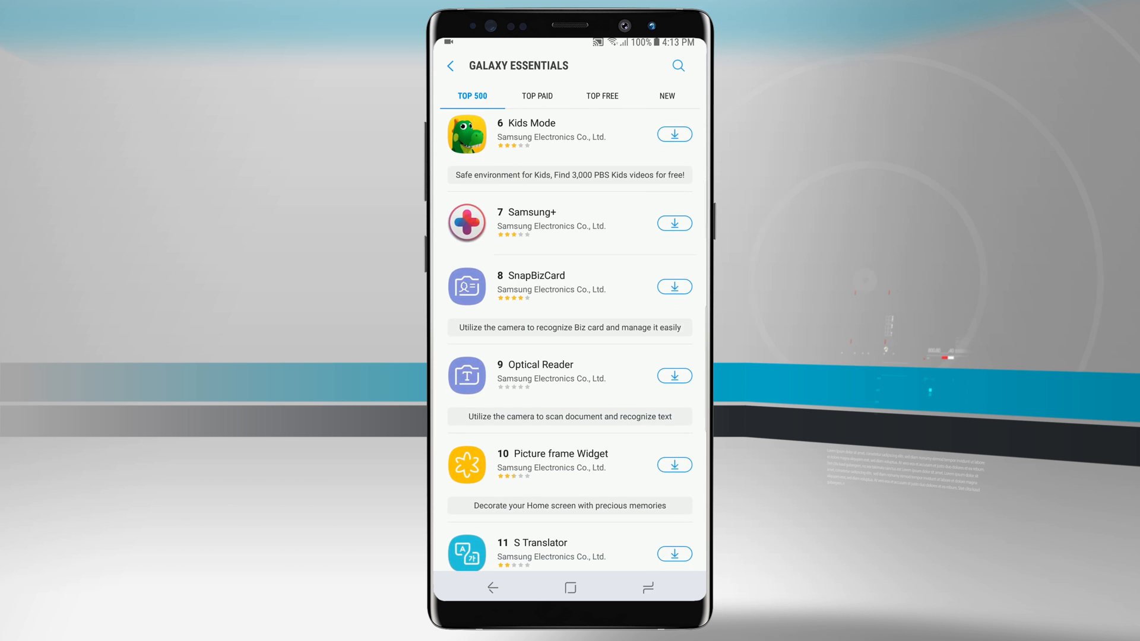
{"action": "scroll", "scroll_direction": "down", "scroll_amount": 3}
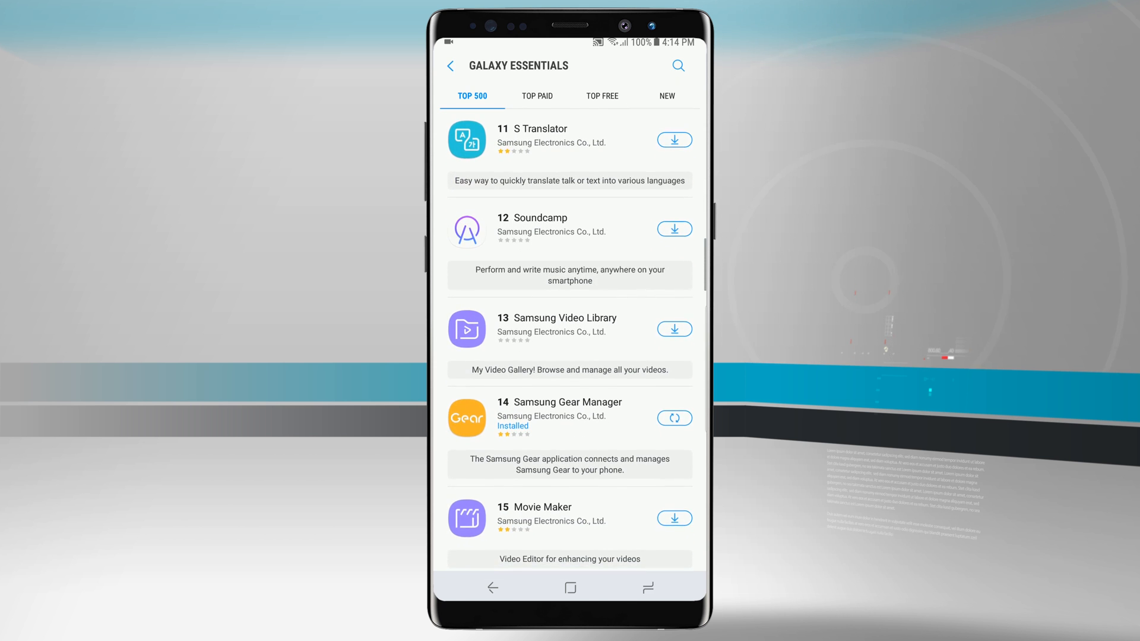
{"action": "scroll", "scroll_direction": "down", "scroll_amount": 3}
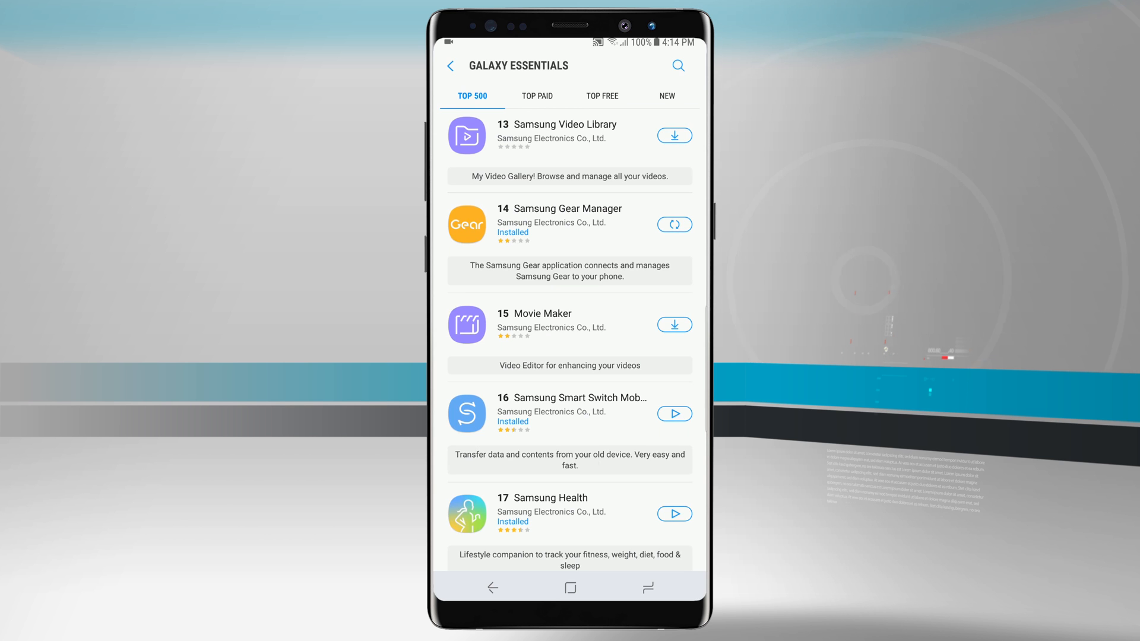
{"action": "scroll", "scroll_direction": "down", "scroll_amount": 3}
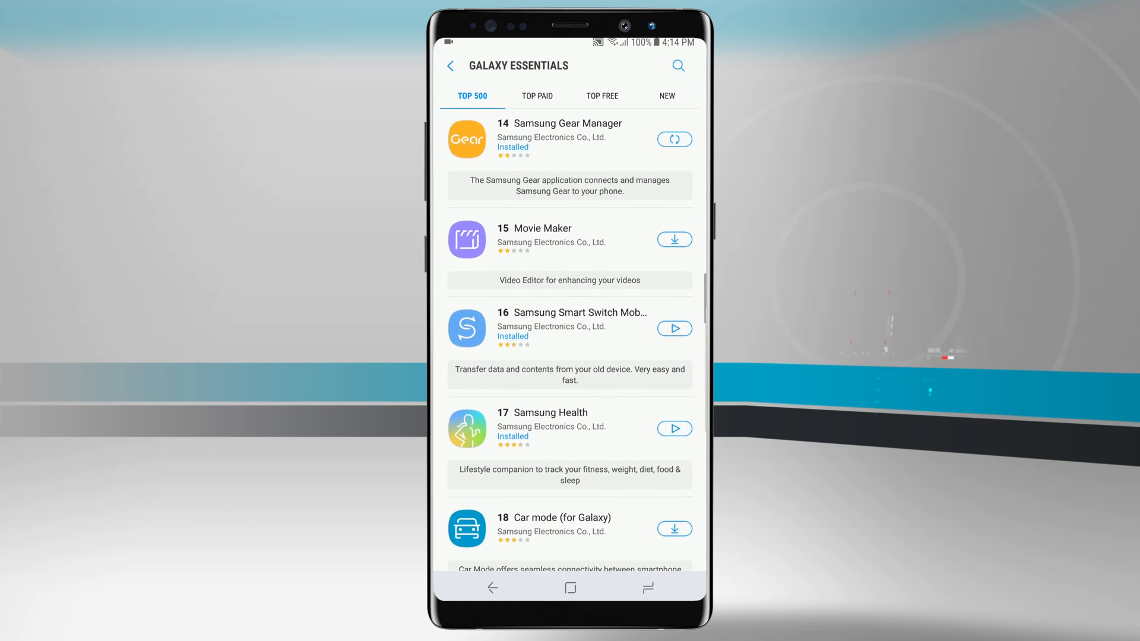
{"action": "scroll", "scroll_direction": "up", "scroll_amount": 3}
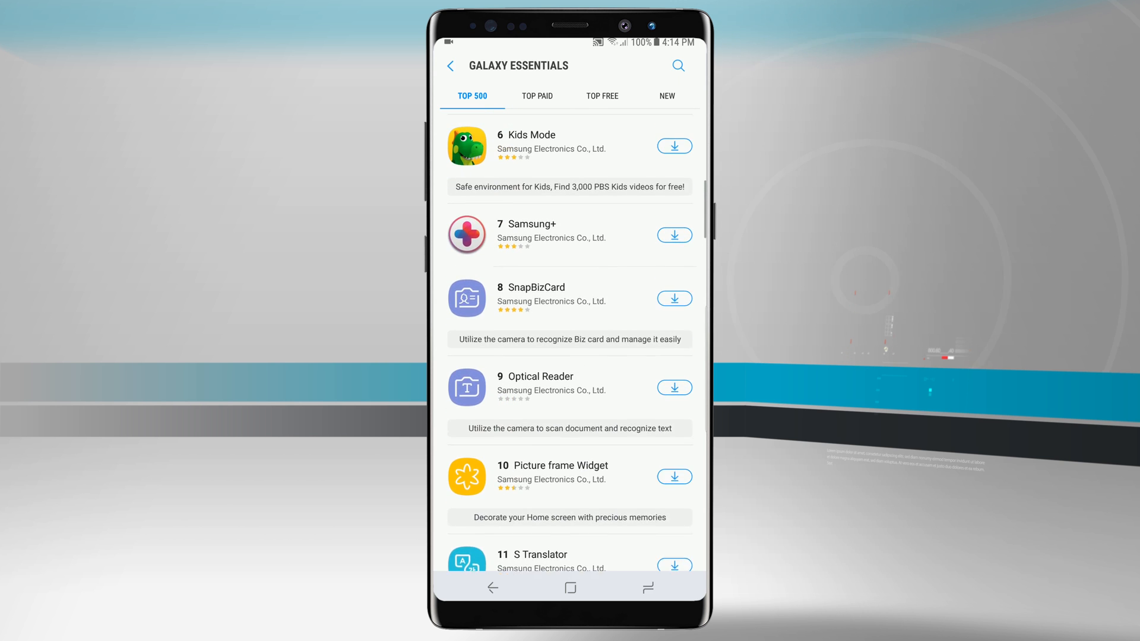
{"action": "scroll", "scroll_direction": "up", "scroll_amount": 3}
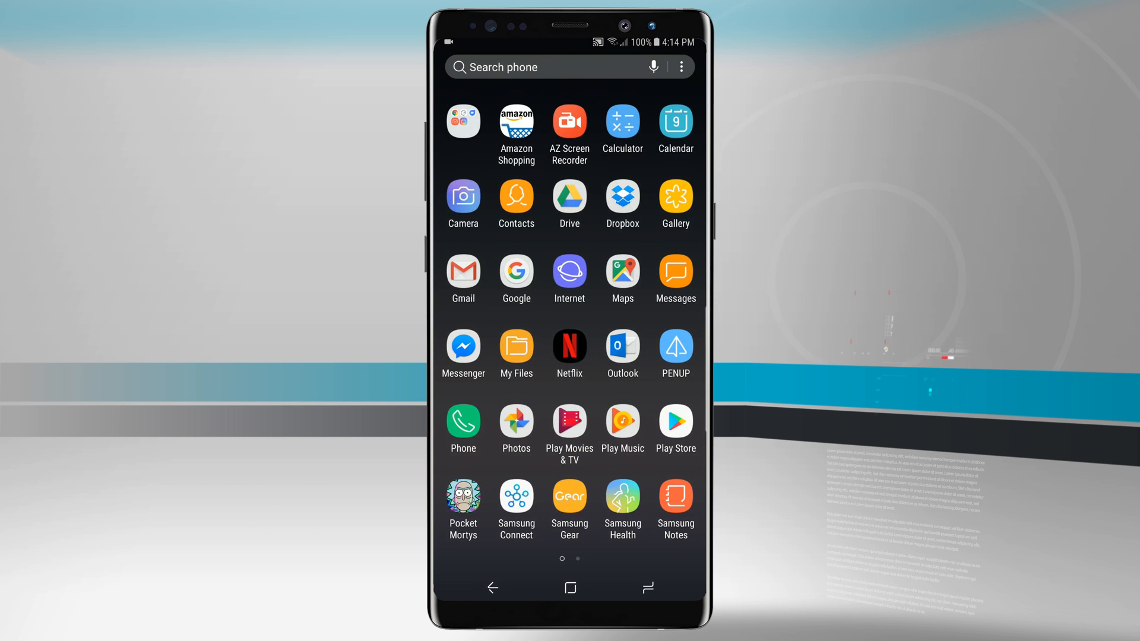
- Reopen Galaxy Essentials from the drawer's more-options menu
{"action": "left_click", "coordinate": [681, 66]}
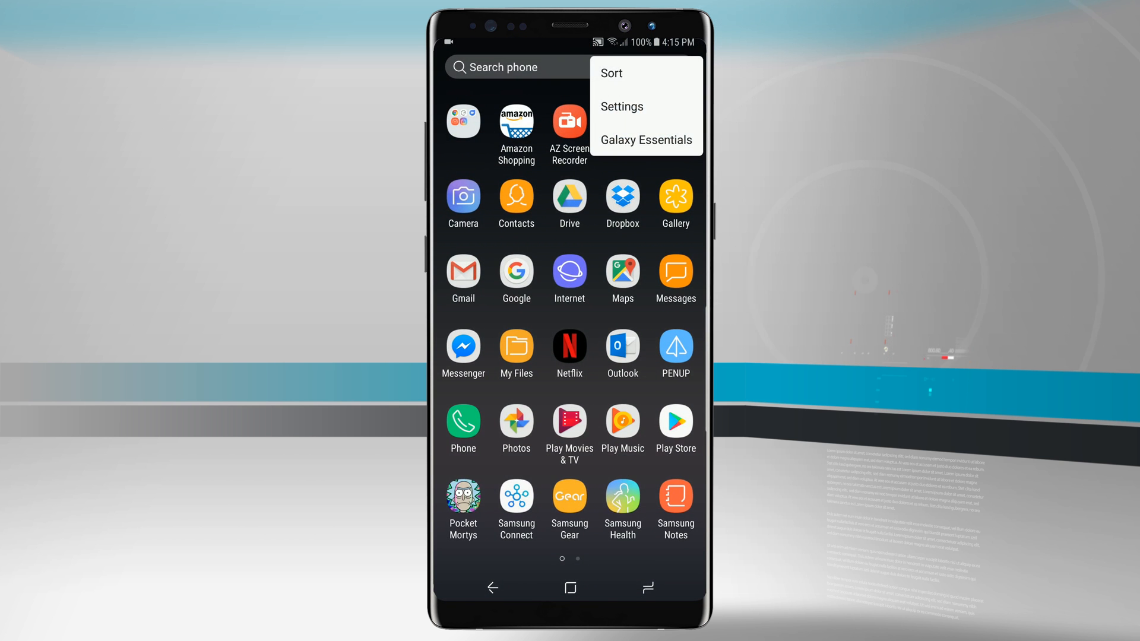
{"action": "left_click", "coordinate": [644, 141]}
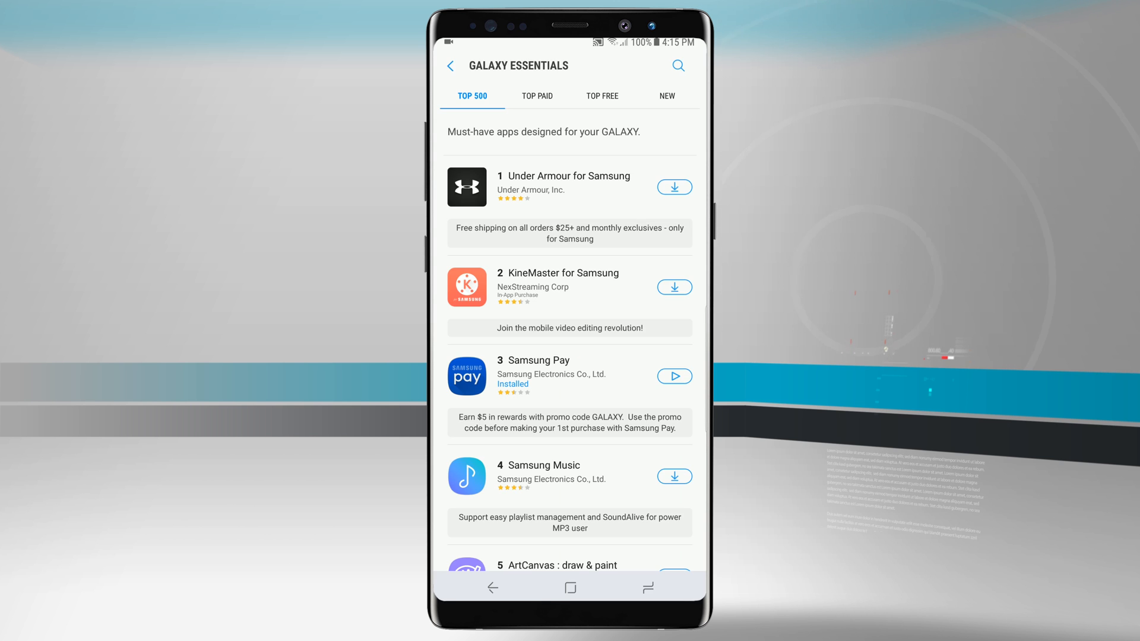
- Scroll down the Top 500 list past CNN for Samsung and Samsung Gear Manager
{"action": "scroll", "scroll_direction": "down", "scroll_amount": 3}
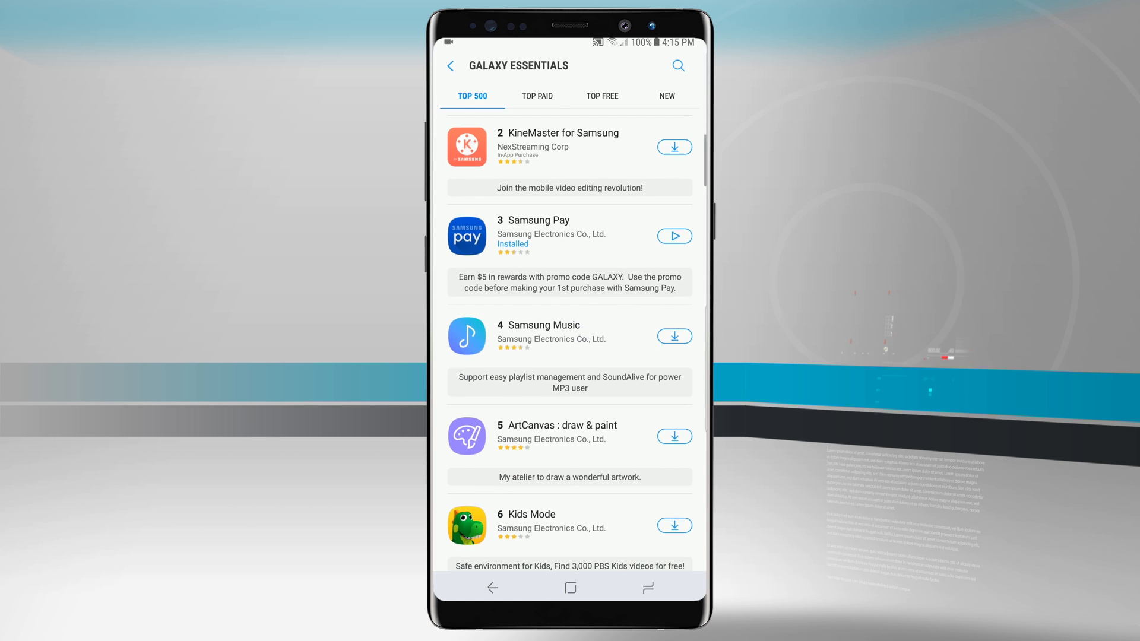
{"action": "scroll", "scroll_direction": "down", "scroll_amount": 3}
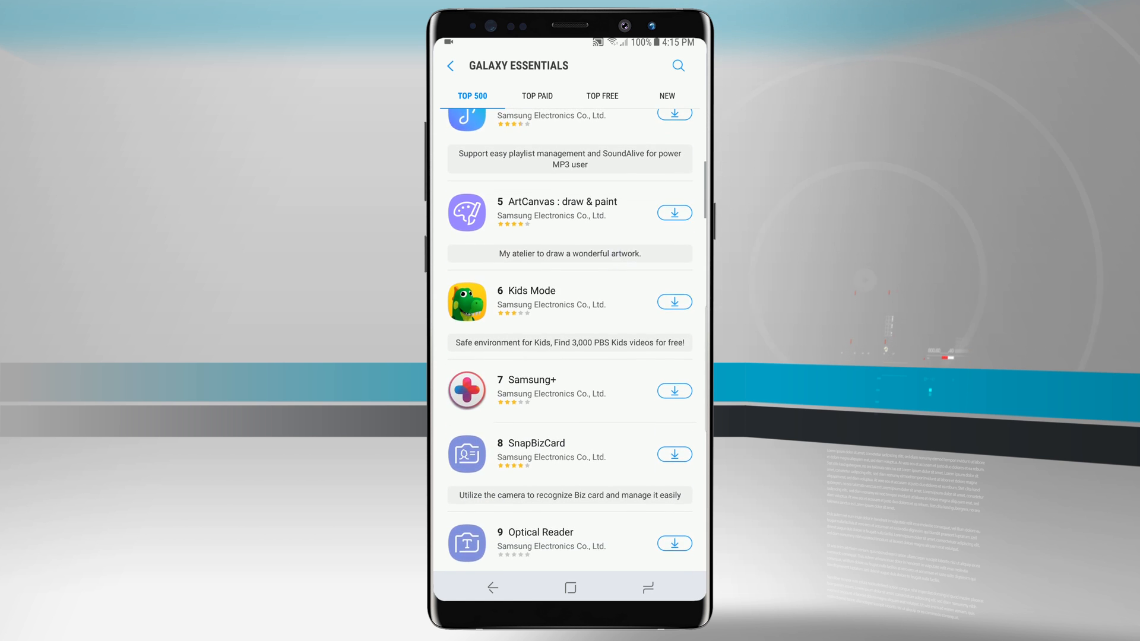
{"action": "scroll", "scroll_direction": "down", "scroll_amount": 3}
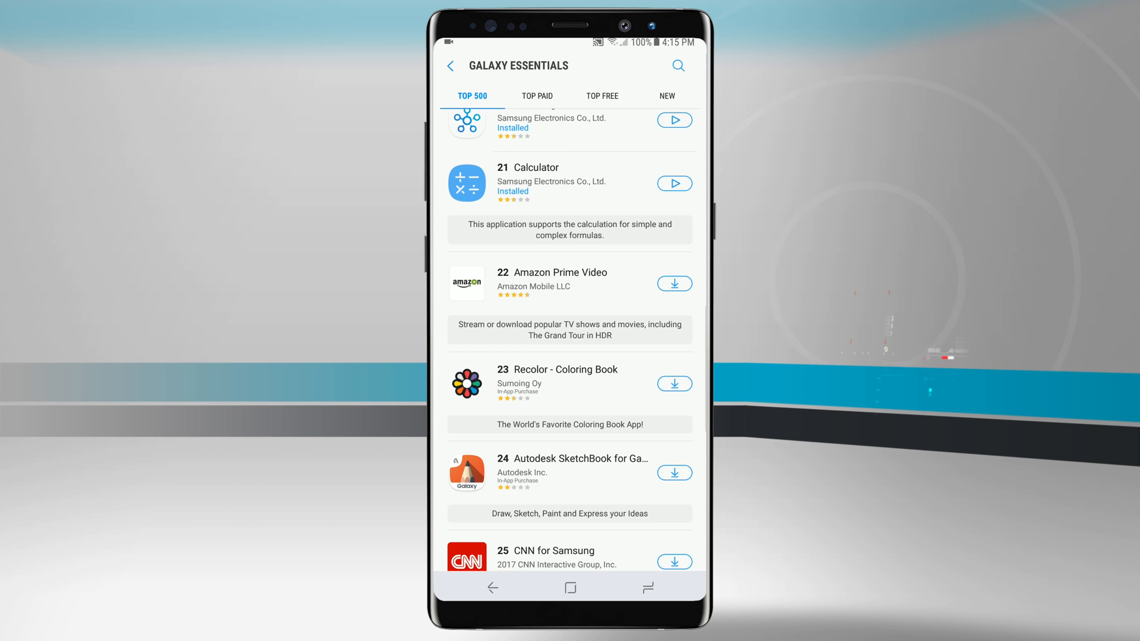
{"action": "scroll", "scroll_direction": "down", "scroll_amount": 3}
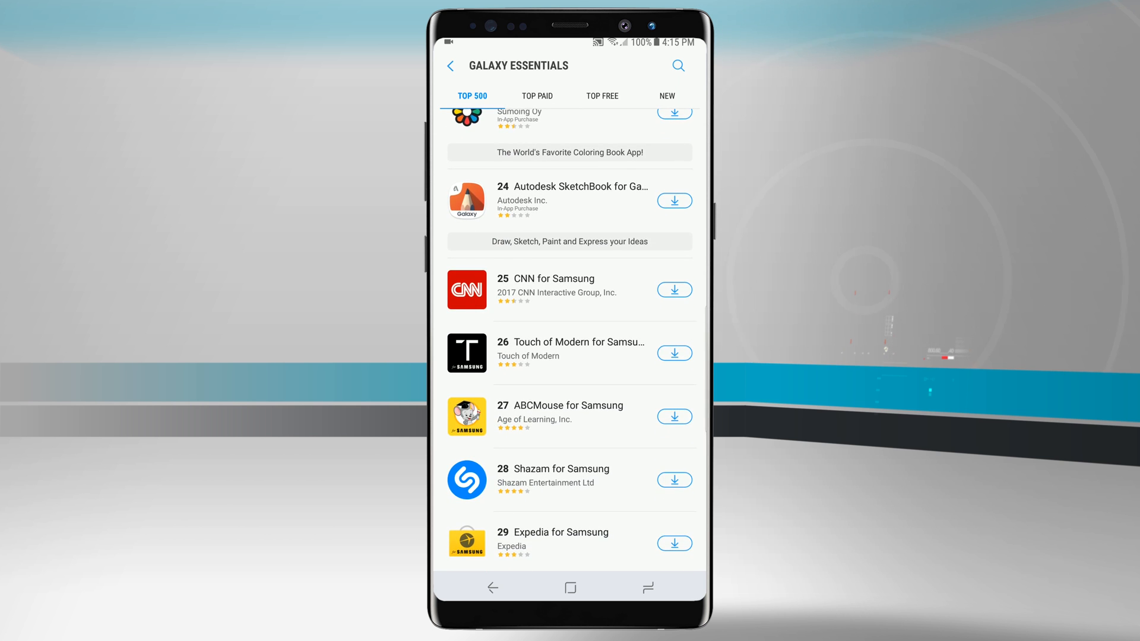
{"action": "scroll", "scroll_direction": "down", "scroll_amount": 3}
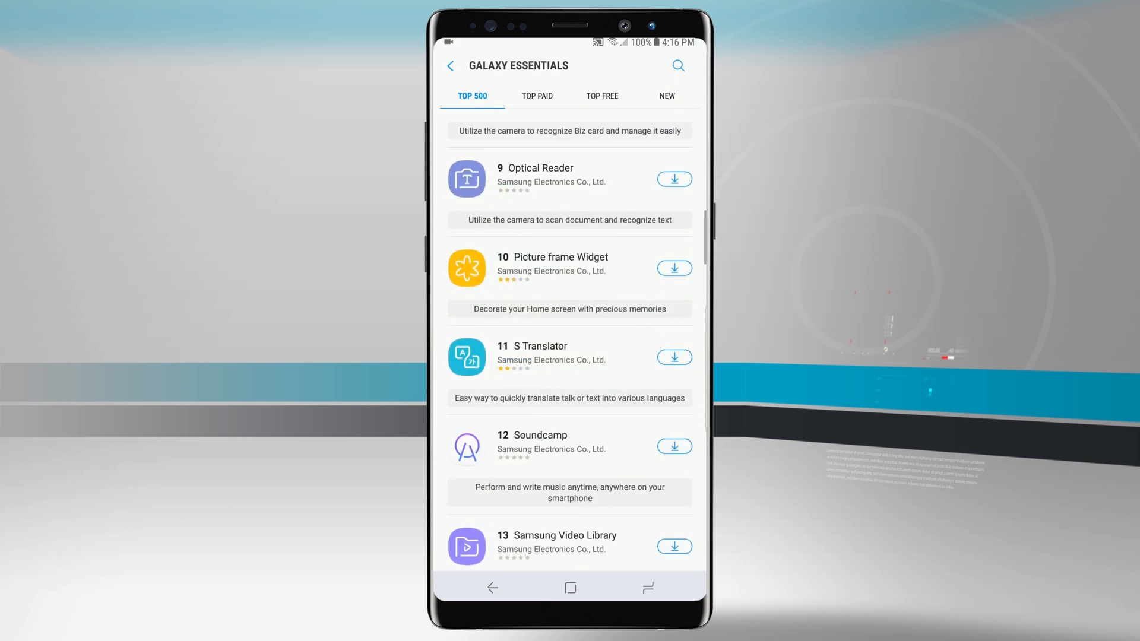
{"action": "scroll", "scroll_direction": "down", "scroll_amount": 3}
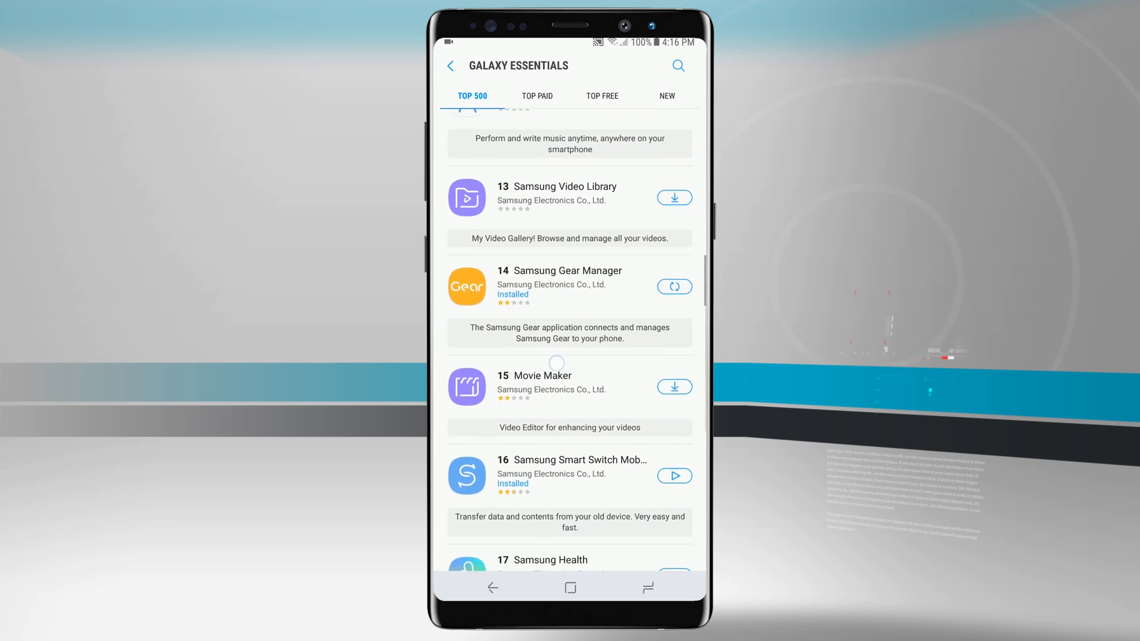